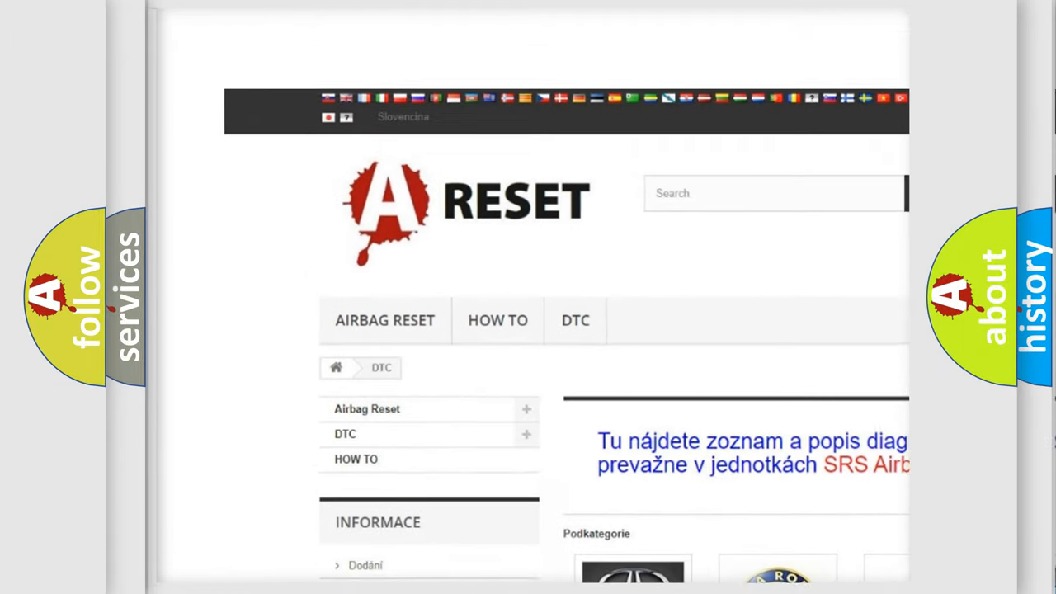
{"action": "scroll", "scroll_direction": "down", "scroll_amount": 3}
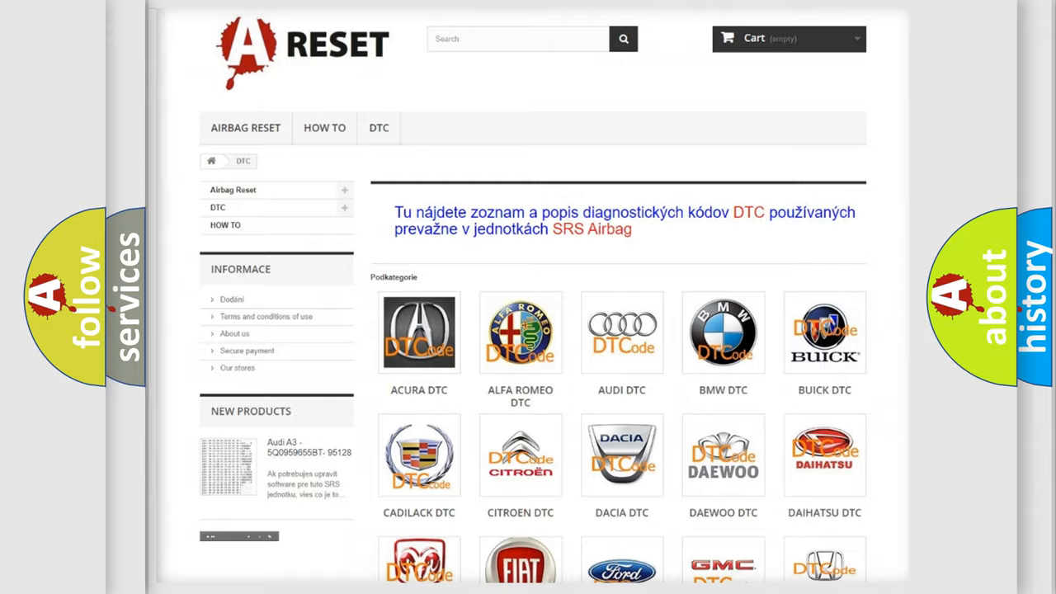
{"action": "scroll", "scroll_direction": "down", "scroll_amount": 3}
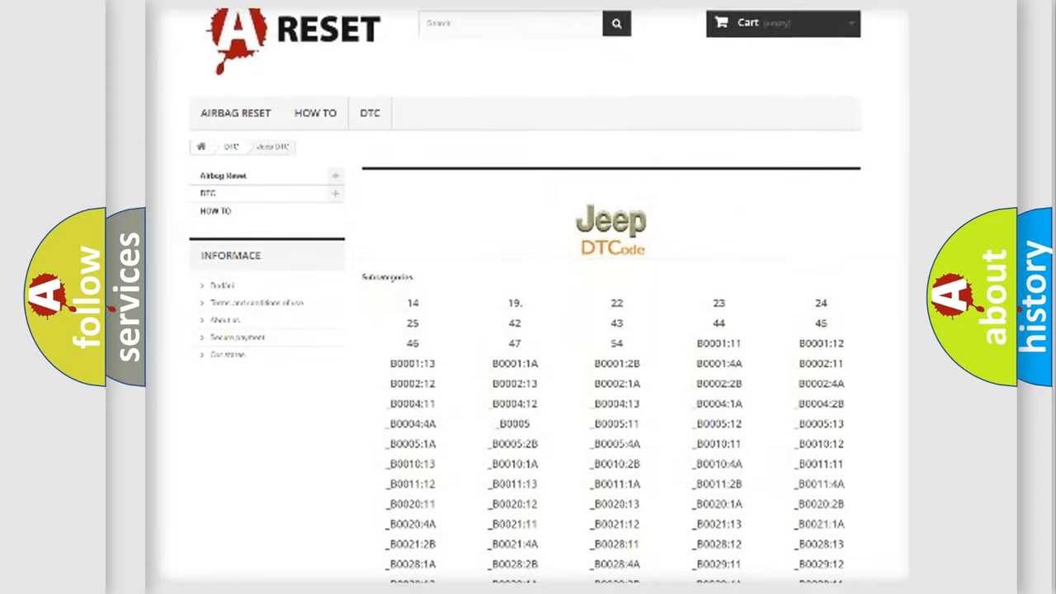
{"action": "scroll", "scroll_direction": "down", "scroll_amount": 3}
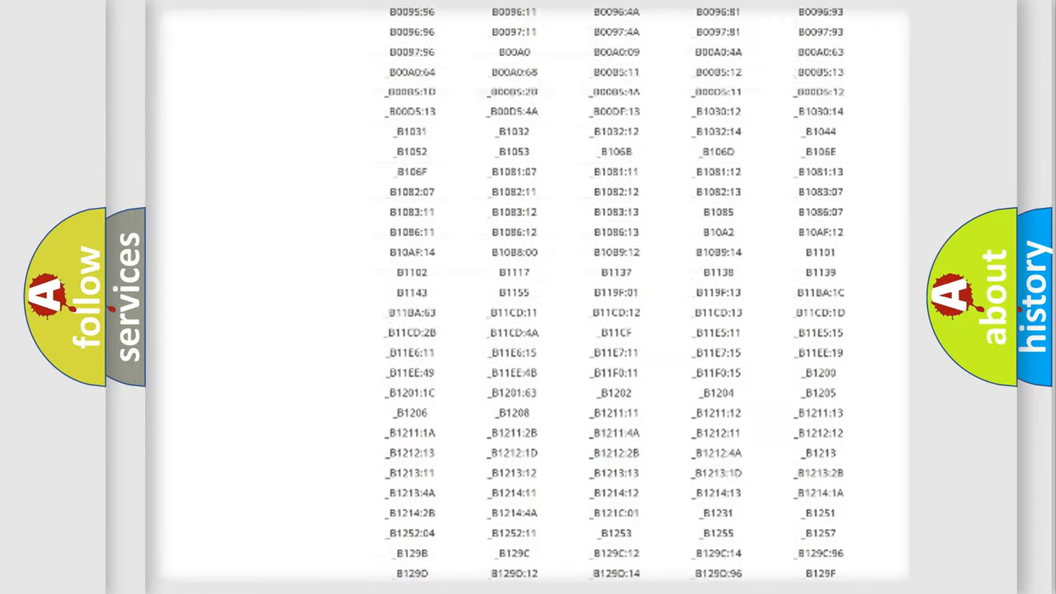
{"action": "scroll", "scroll_direction": "up", "scroll_amount": 3}
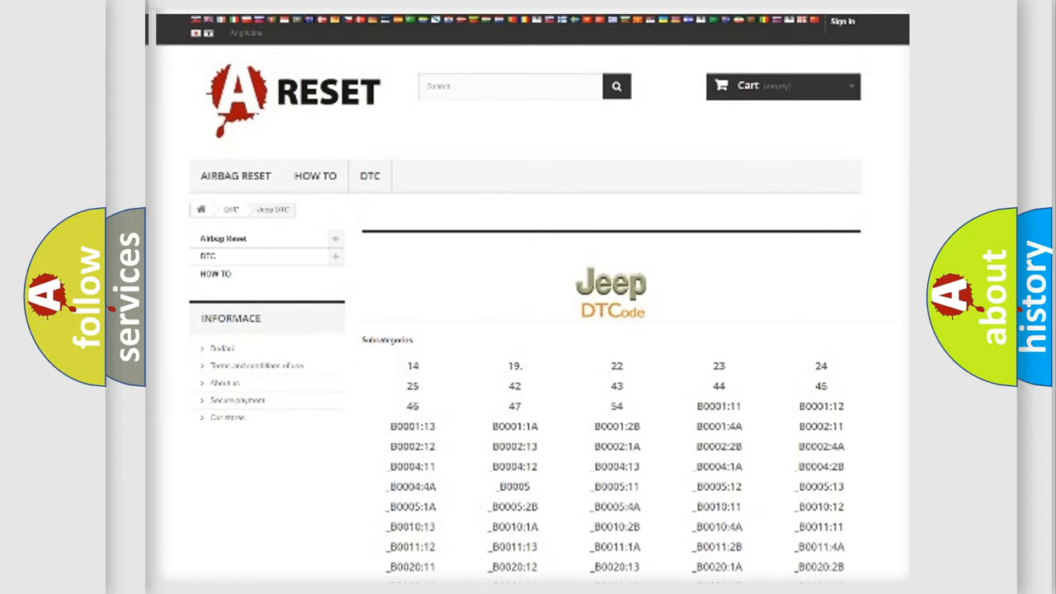